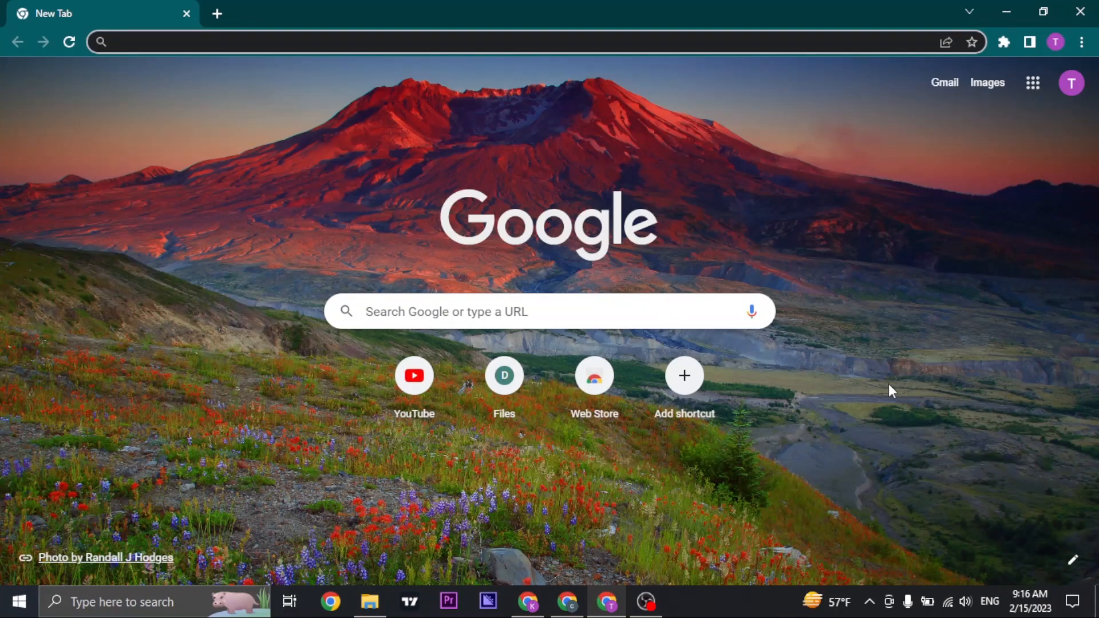
mouse_move(893, 369)
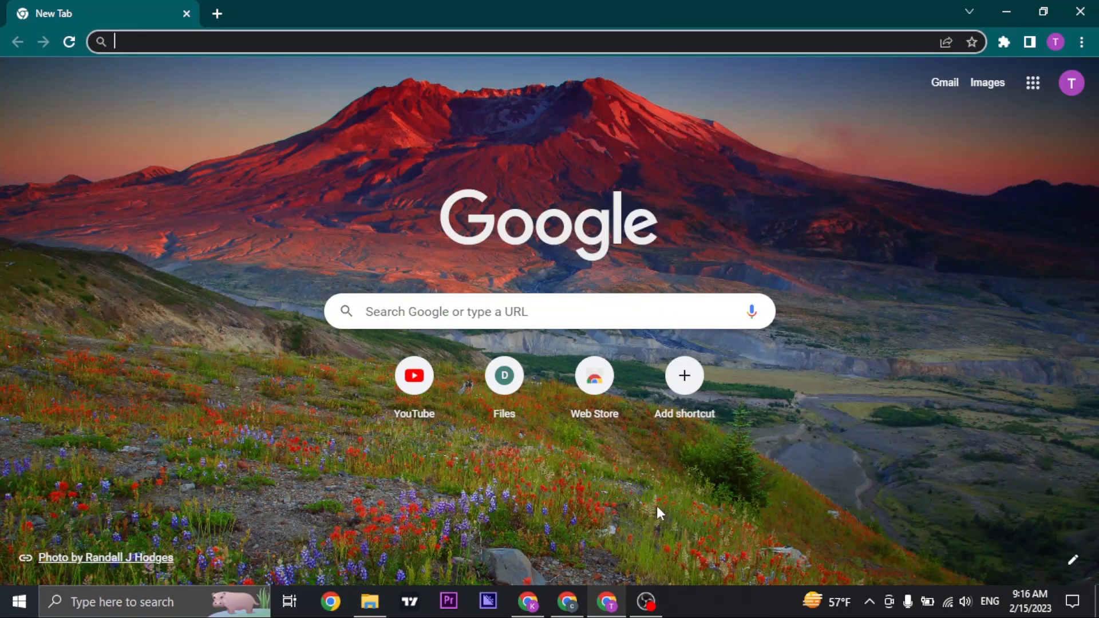
mouse_move(472, 113)
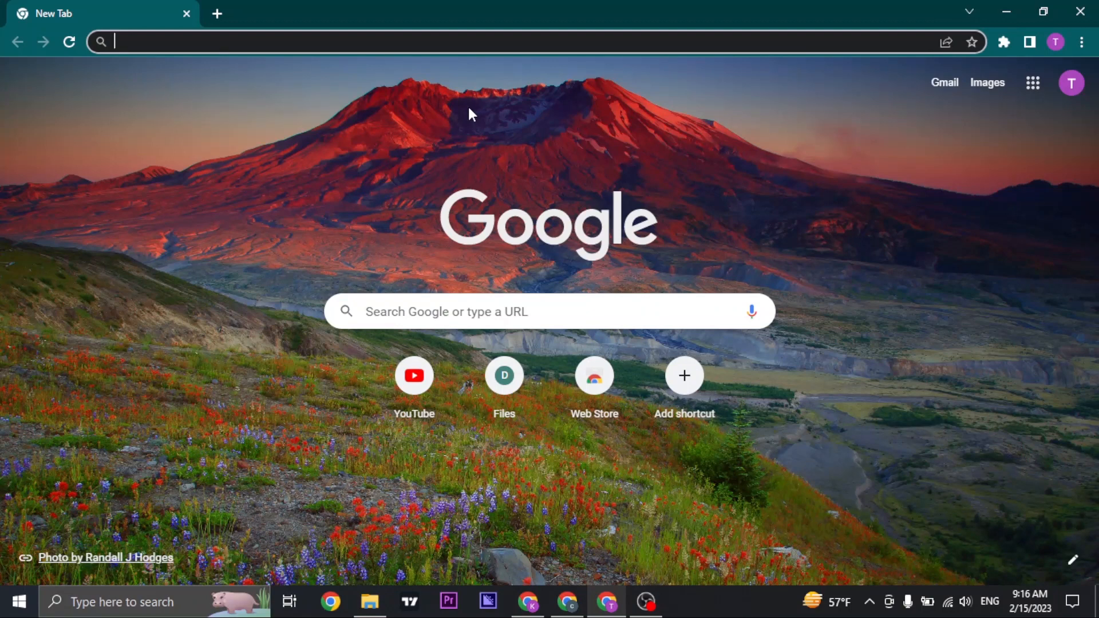
Navigate the tab to chat.openai.com so the ChatGPT login page loads
type("chat.openai.com/auth/login")
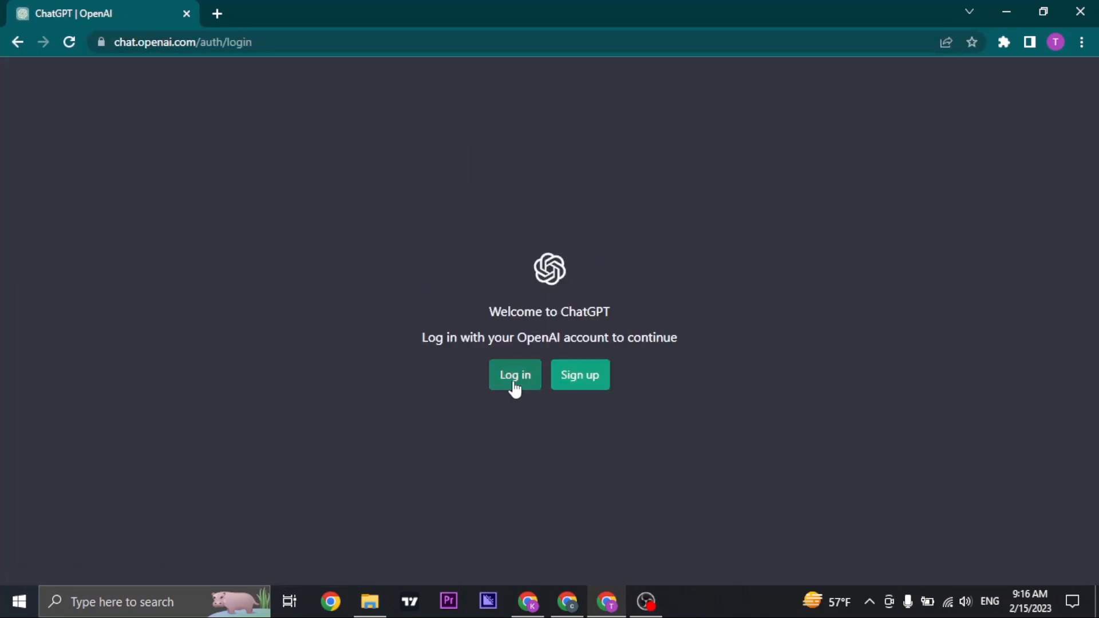
Log in to ChatGPT so the new chat page with past conversations appears
left_click(516, 375)
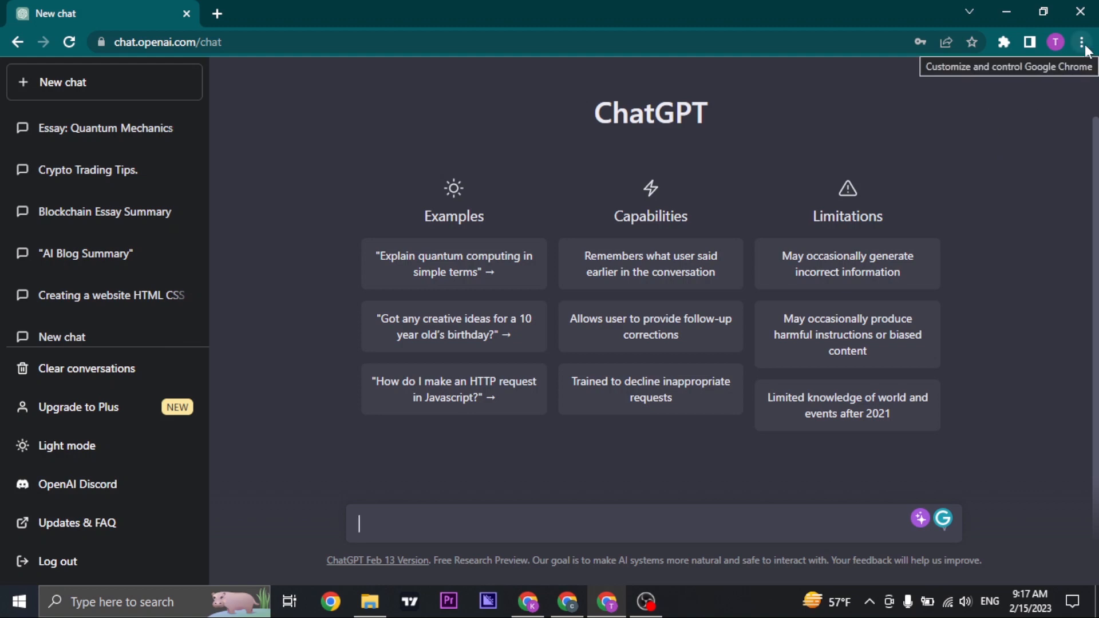
Start Chrome's Create shortcut prompt for the ChatGPT page via More tools
left_click(1078, 41)
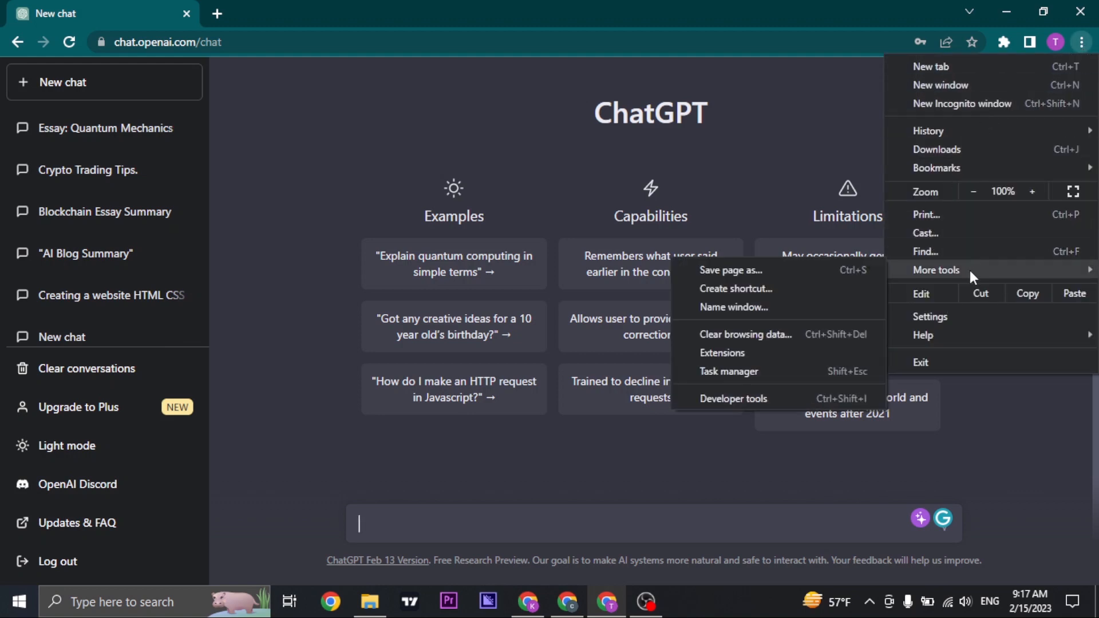
mouse_move(727, 293)
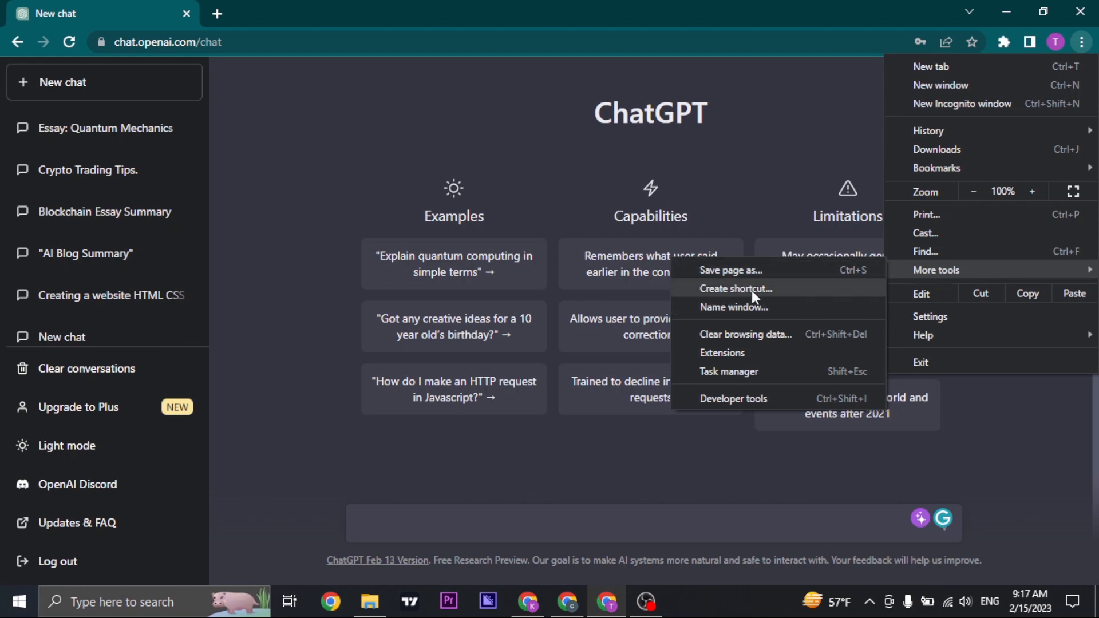
left_click(735, 289)
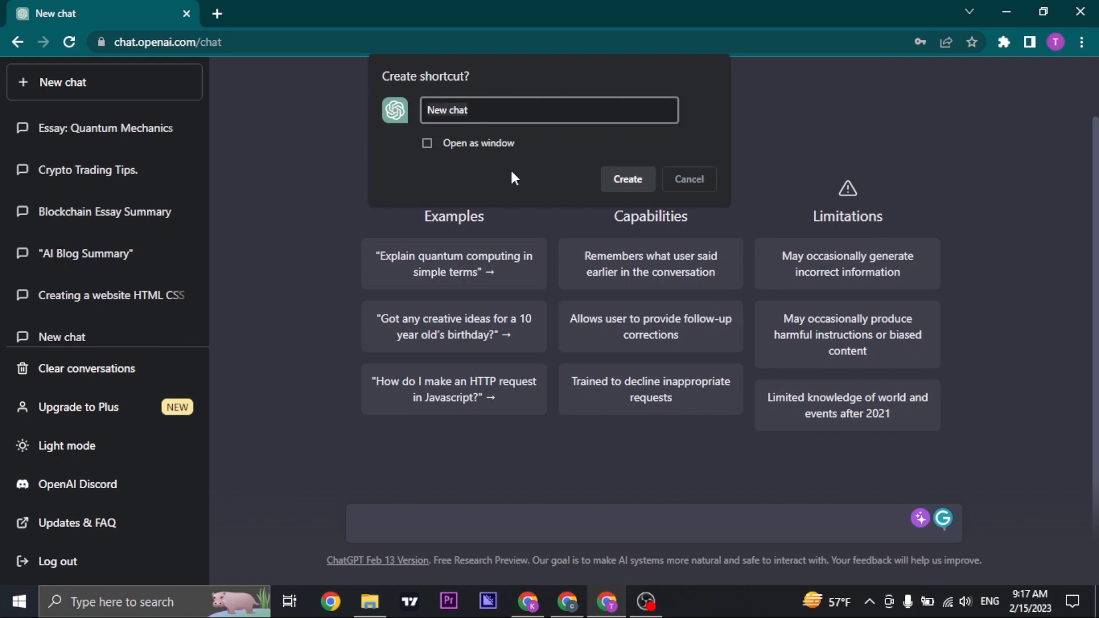
Name the shortcut 'CHAT GPT' and create it on the desktop
type("CHAT GPT")
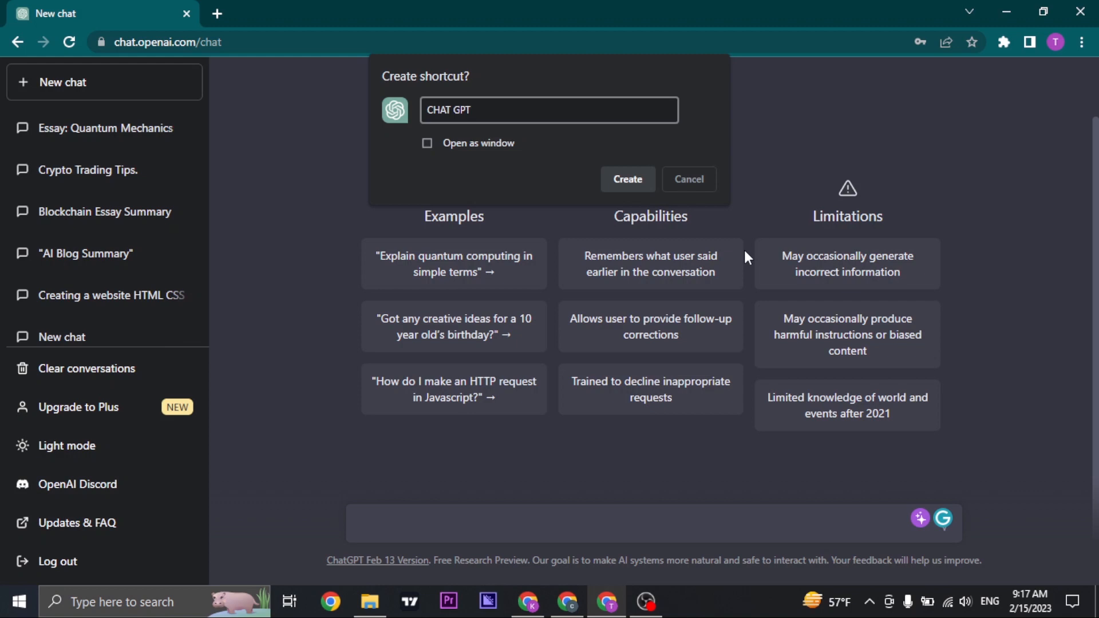
mouse_move(492, 135)
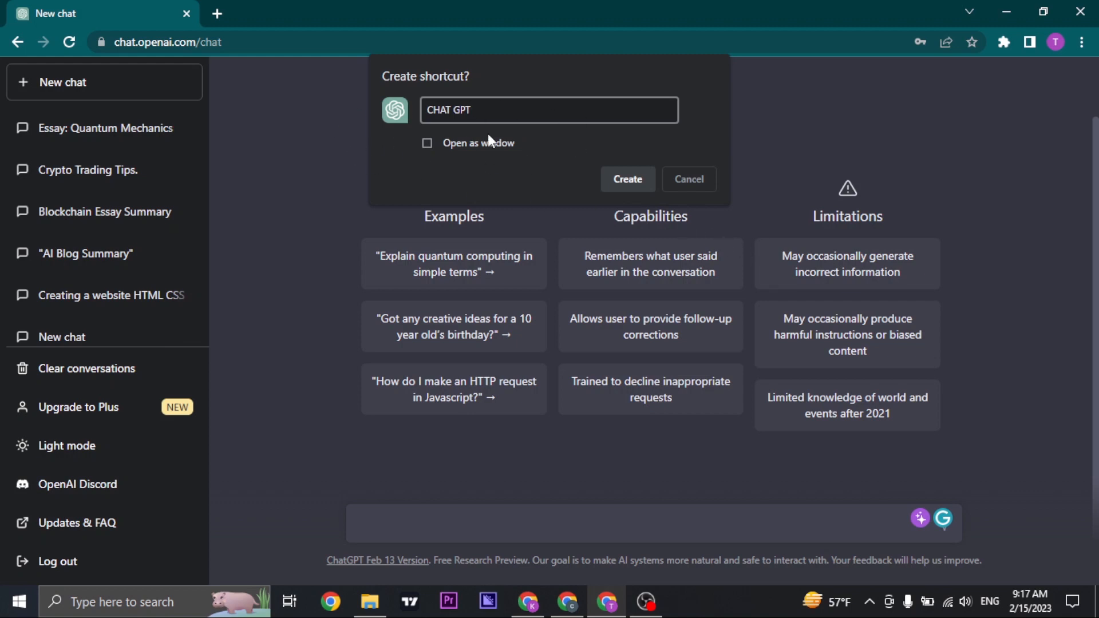
left_click(627, 178)
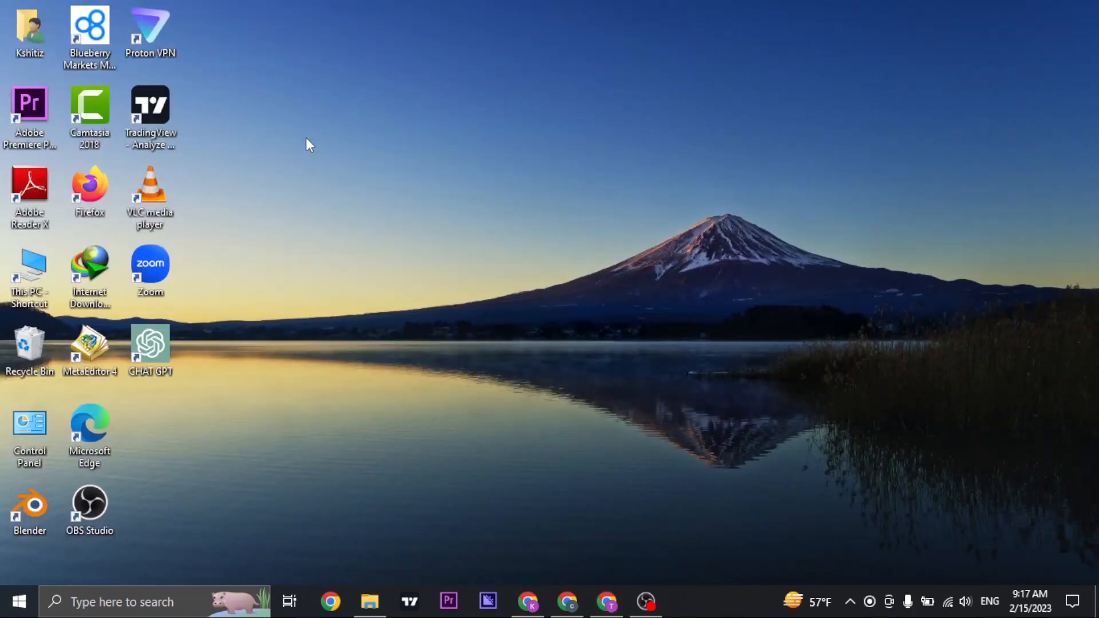
Move the CHAT GPT icon to an open spot on the desktop and launch it
left_click_drag(149, 343, 376, 129)
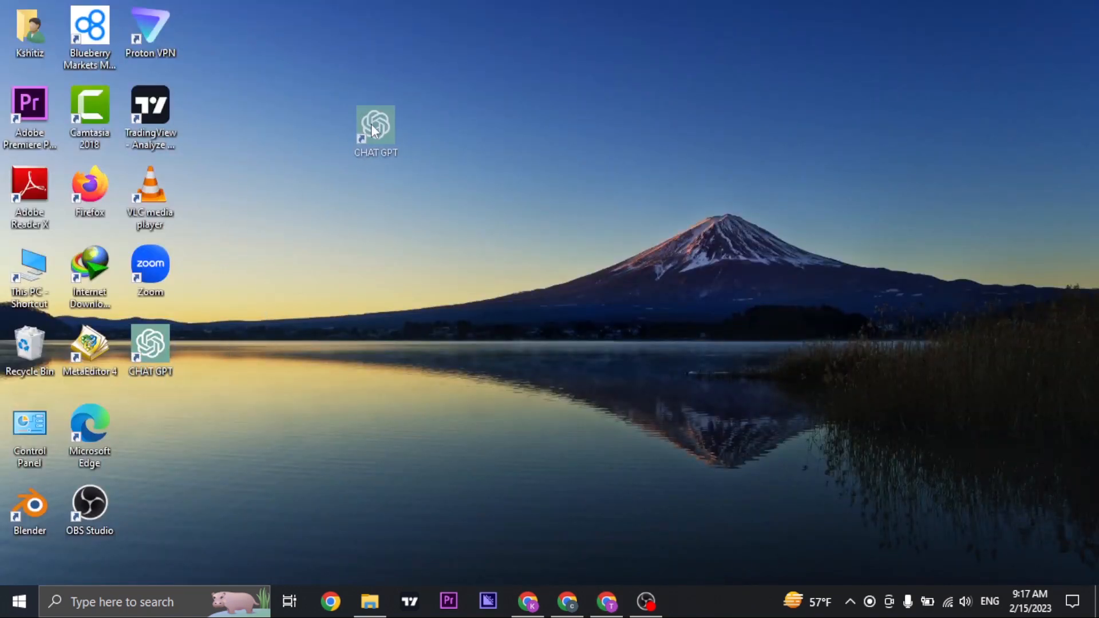
left_click_drag(376, 129, 271, 270)
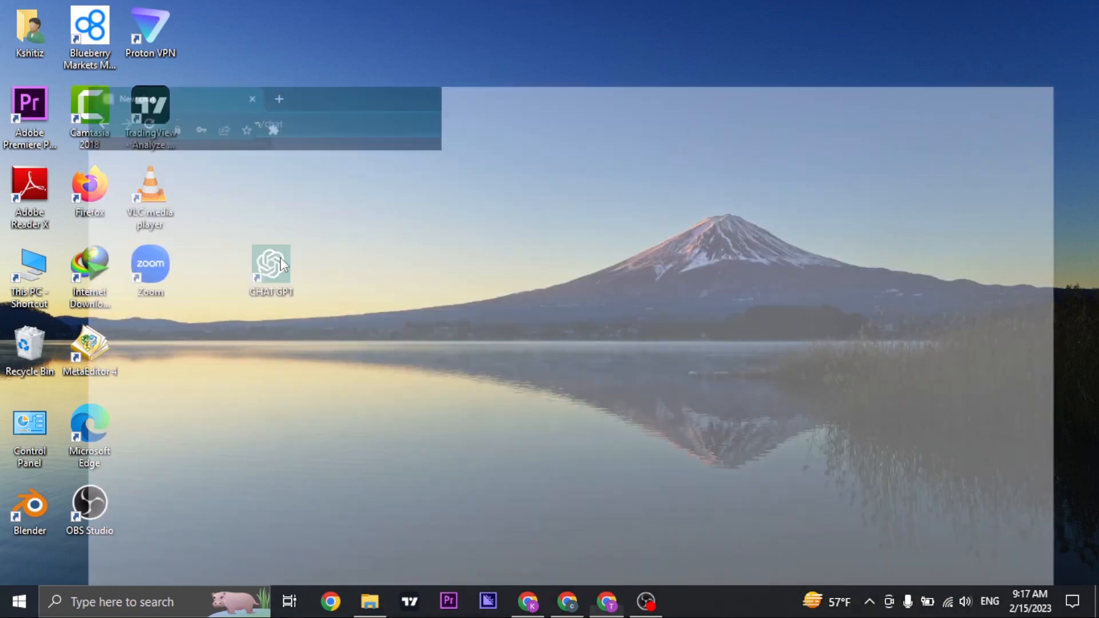
double_click(270, 263)
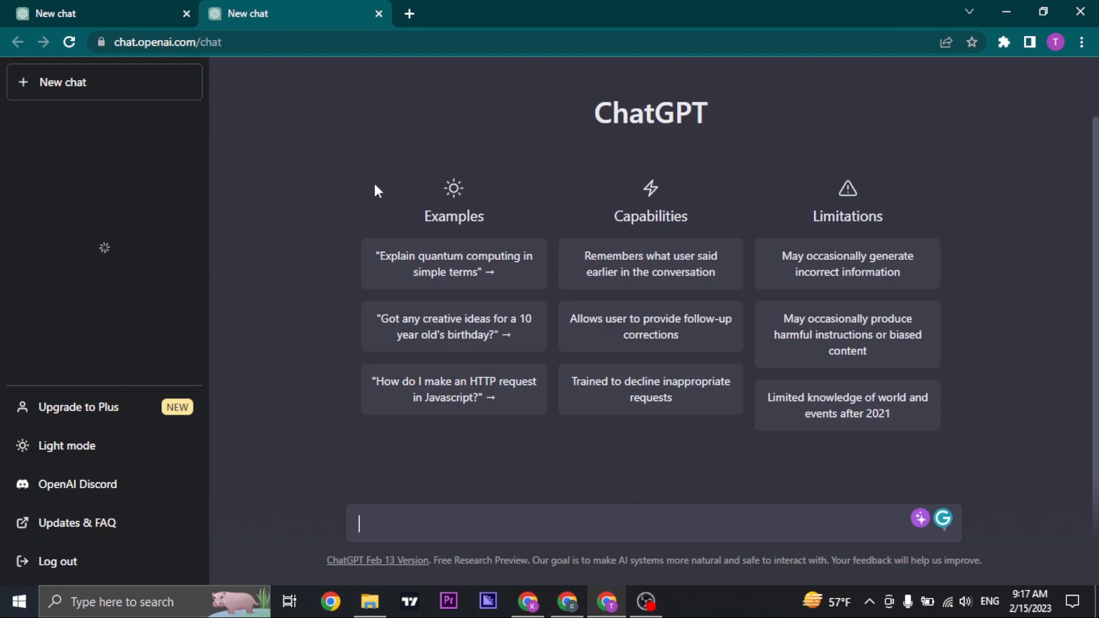
mouse_move(822, 355)
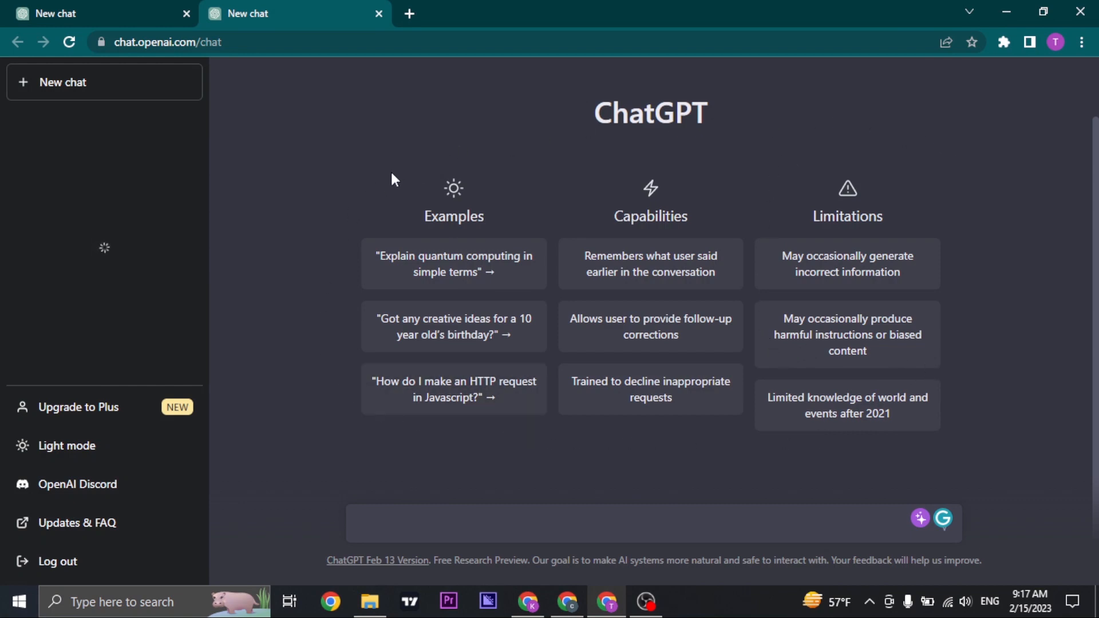
mouse_move(1007, 12)
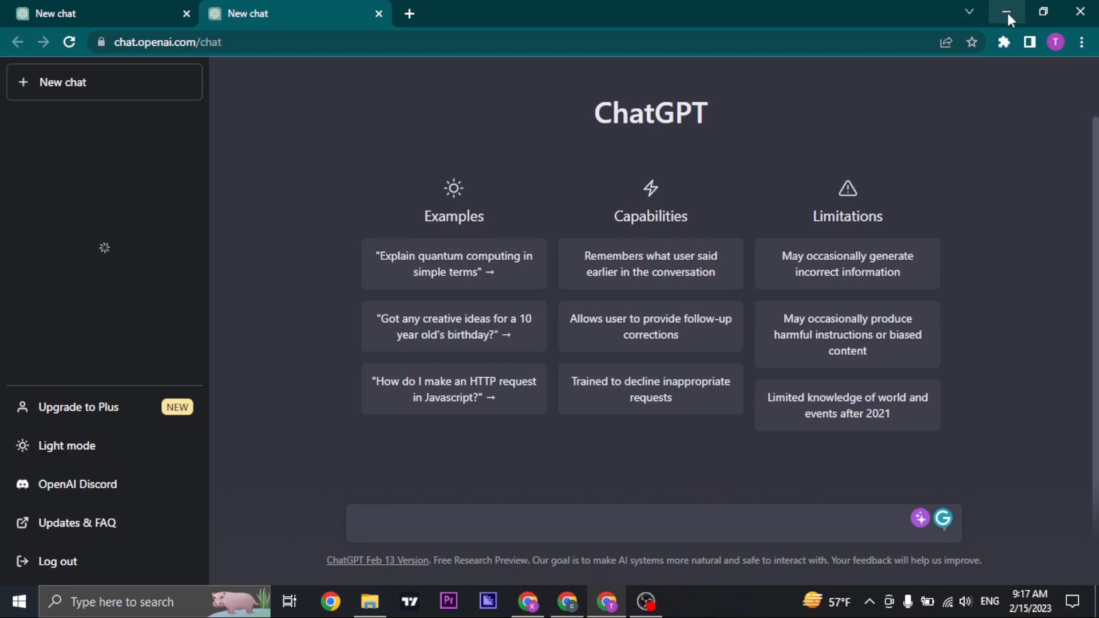
Minimize the Chrome window after the shortcut's ChatGPT tab finishes loading
left_click(1008, 10)
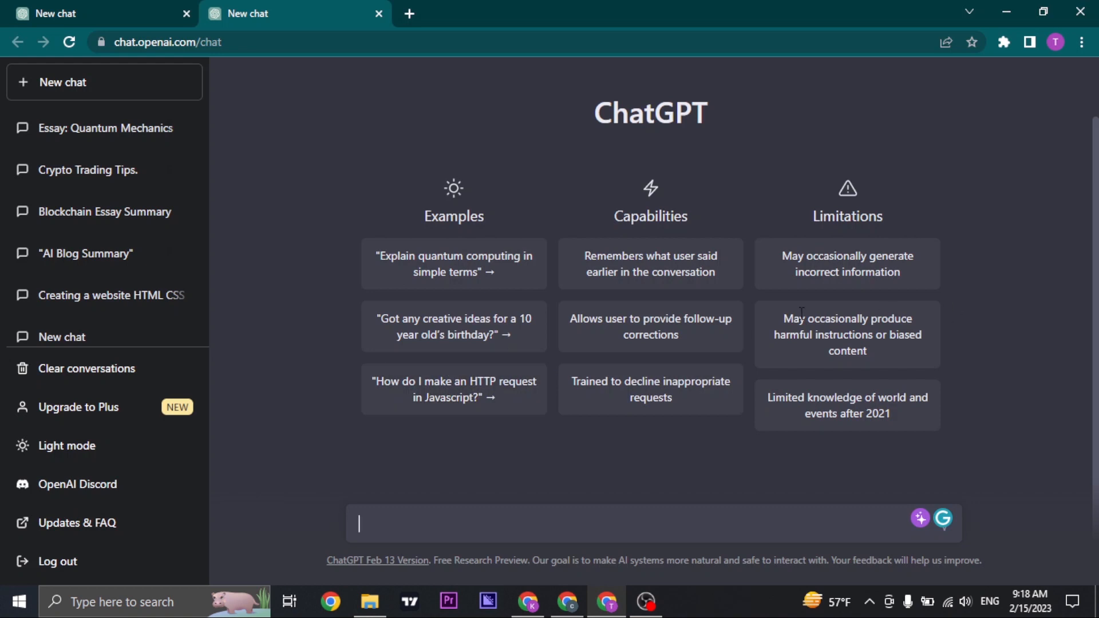
mouse_move(156, 9)
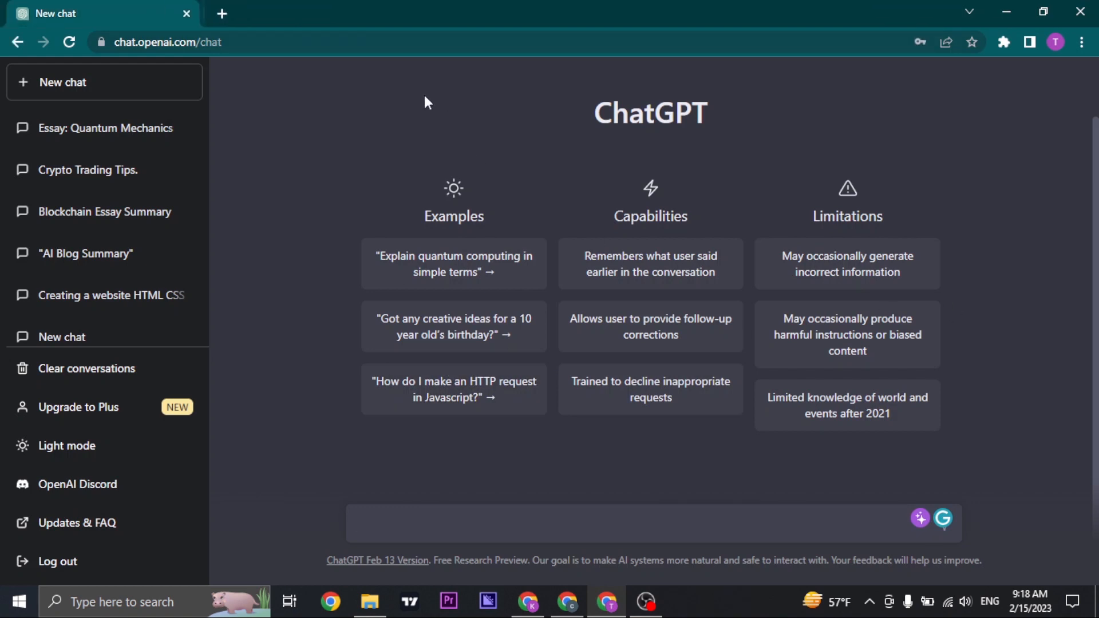
mouse_move(678, 459)
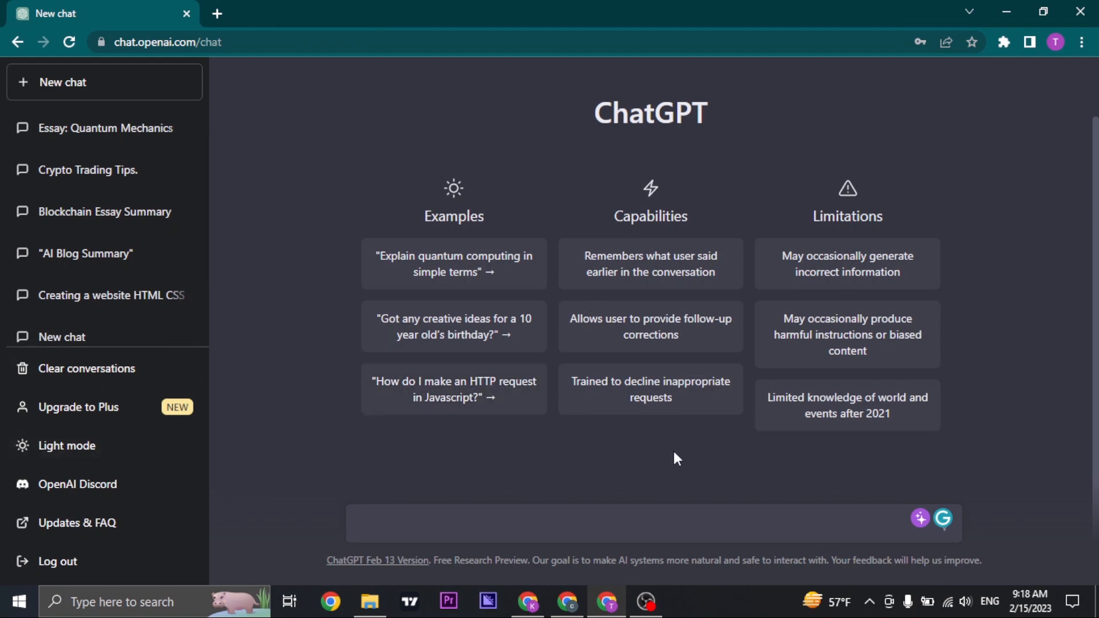
mouse_move(730, 466)
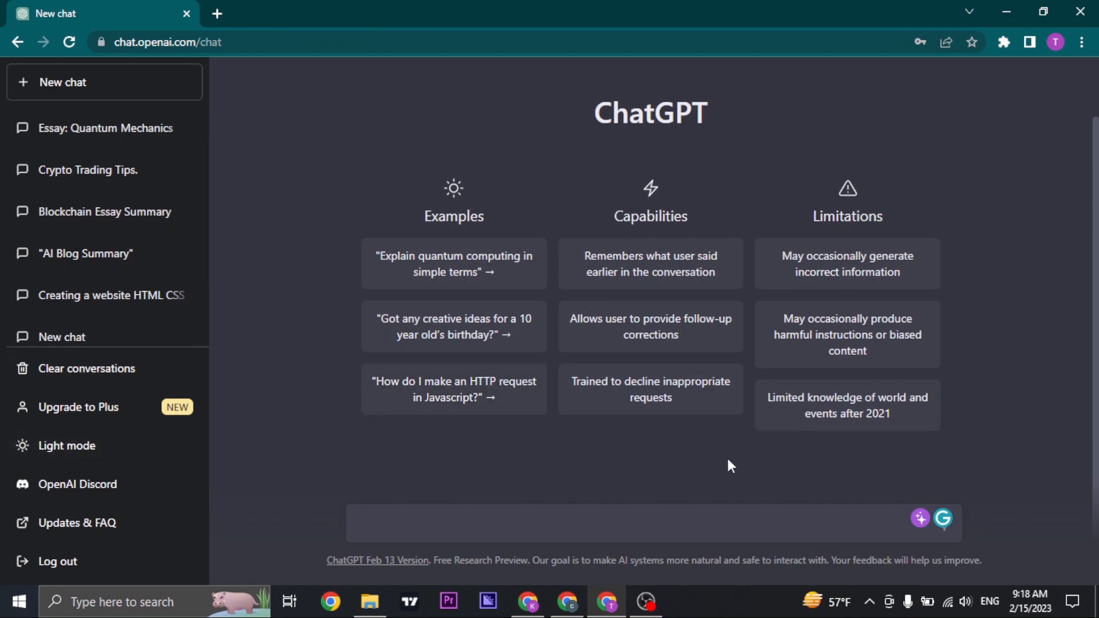